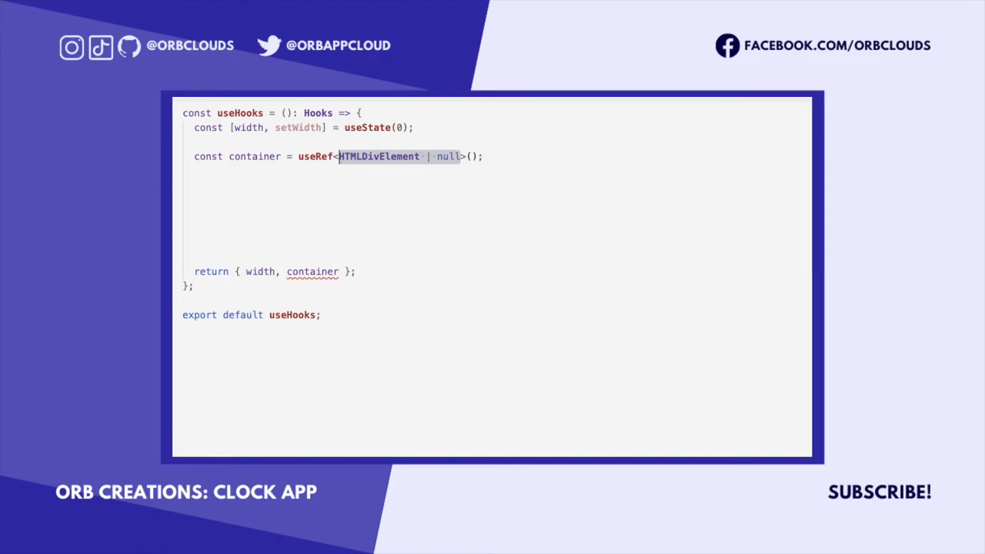
pyautogui.write('const handleResize = useCallback();')
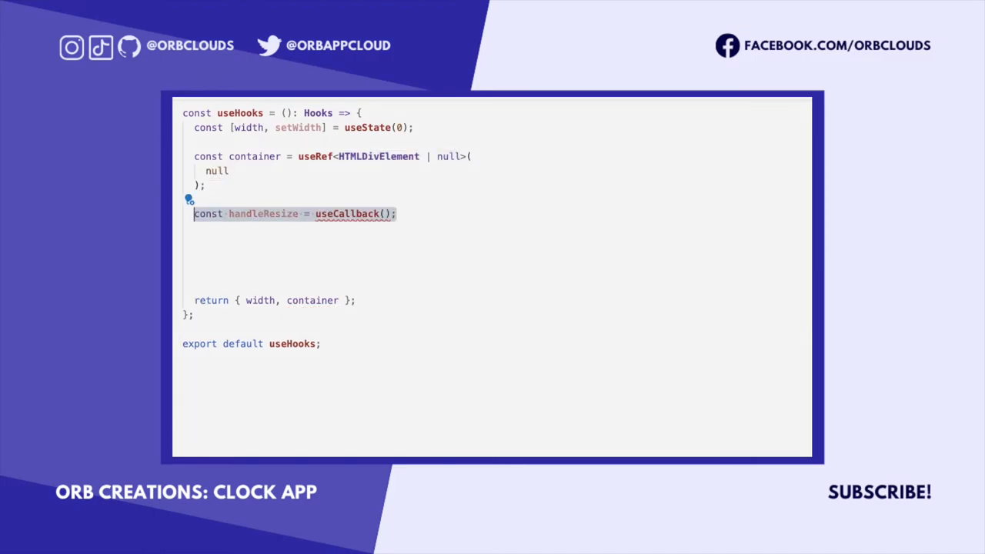